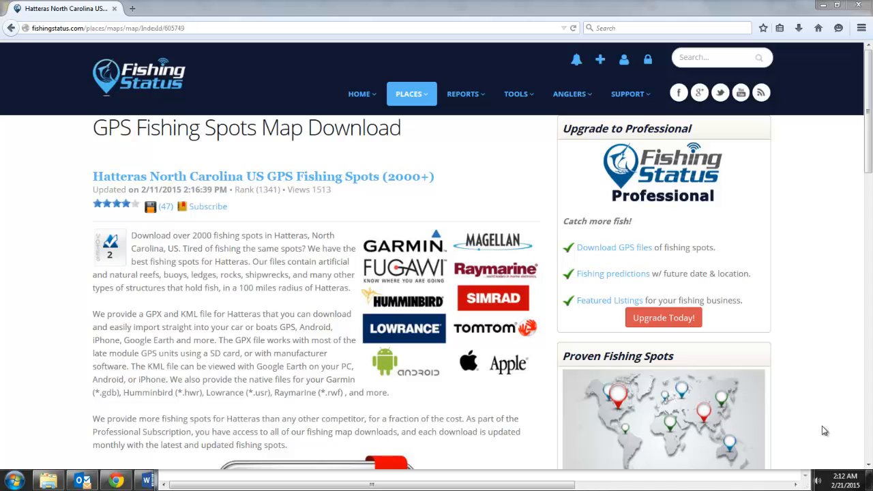
{"action": "mouse_move", "coordinate": [440, 210]}
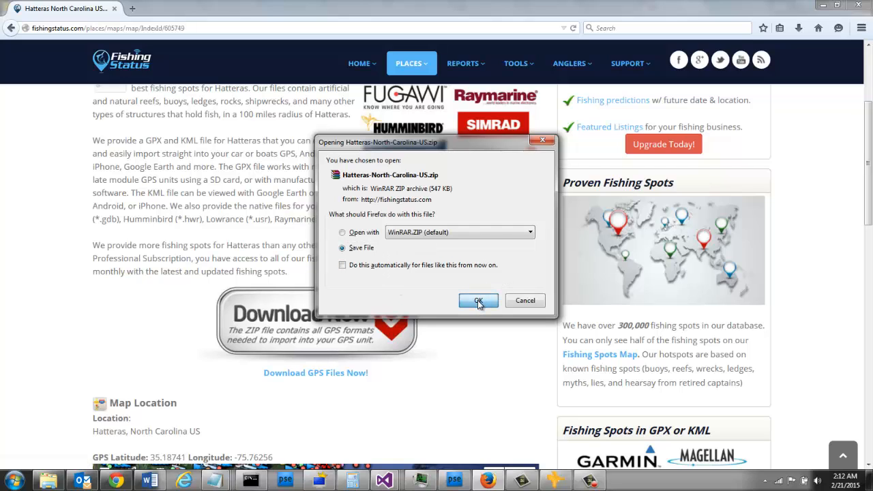
- Save the Hatteras North Carolina fishing spots ZIP to the Downloads folder
{"action": "left_click", "coordinate": [478, 300]}
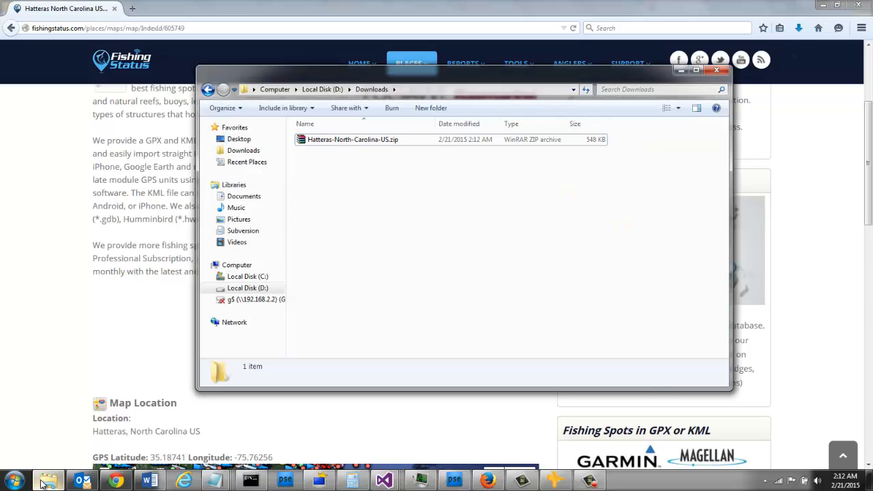
- Extract Hatteras-North-Carolina-US.zip into its own Hatteras-North-Carolina-US folder
{"action": "left_click", "coordinate": [352, 140]}
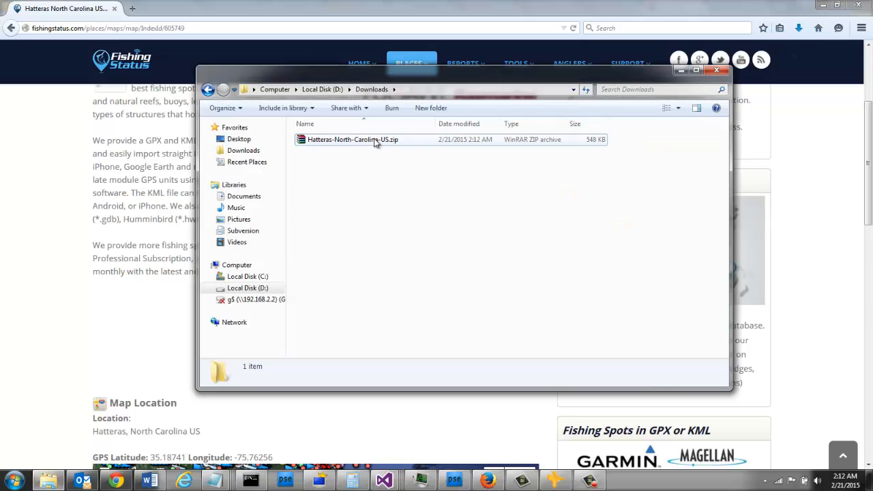
{"action": "left_click", "coordinate": [352, 139]}
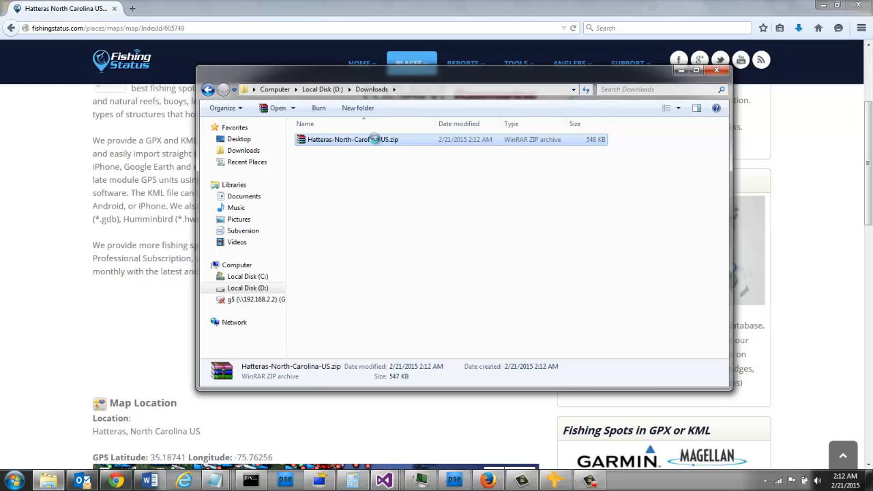
{"action": "right_click", "coordinate": [352, 139]}
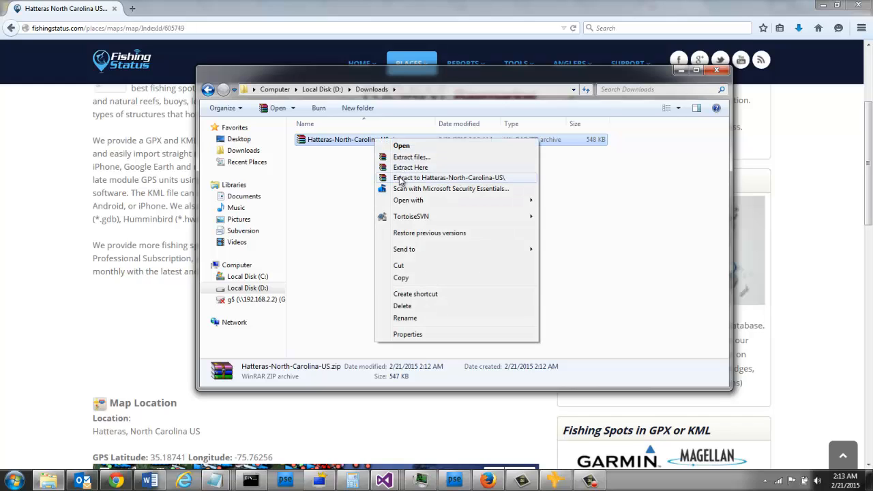
{"action": "left_click", "coordinate": [448, 178]}
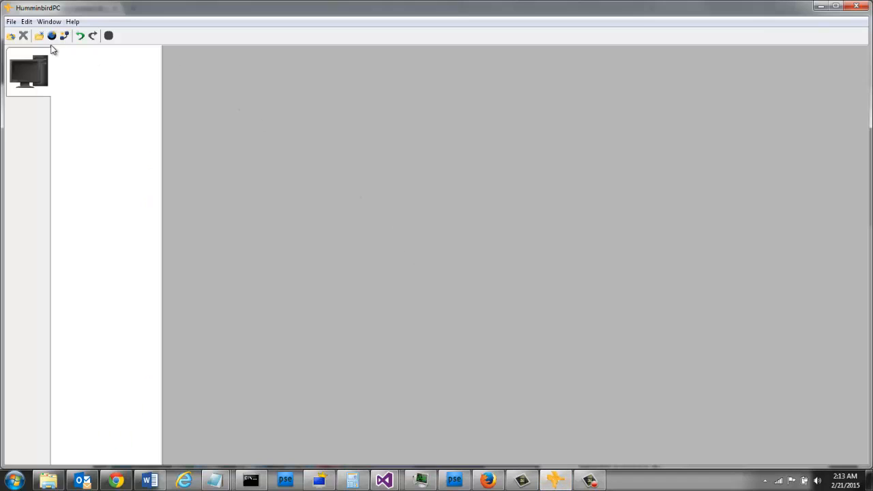
- Open Hatteras-North-Carolina-US.gpx via File > Open with the GPX file-type filter
{"action": "left_click", "coordinate": [11, 21]}
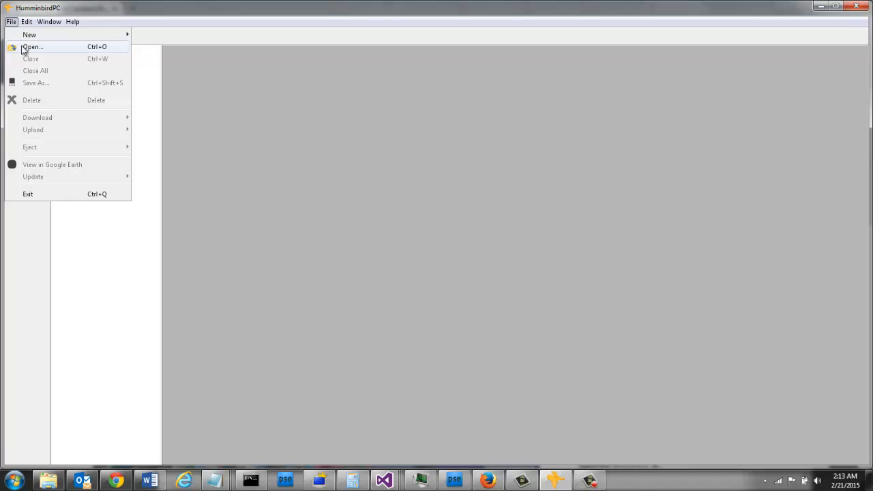
{"action": "left_click", "coordinate": [32, 47]}
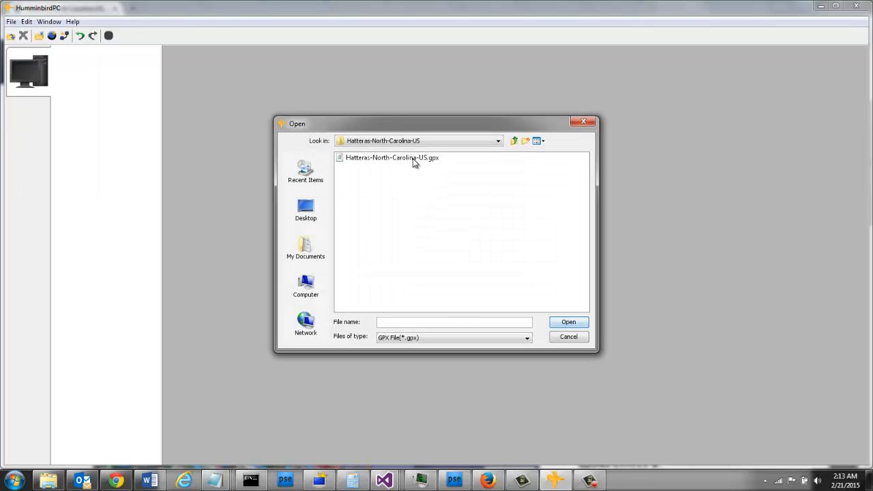
{"action": "left_click", "coordinate": [393, 158]}
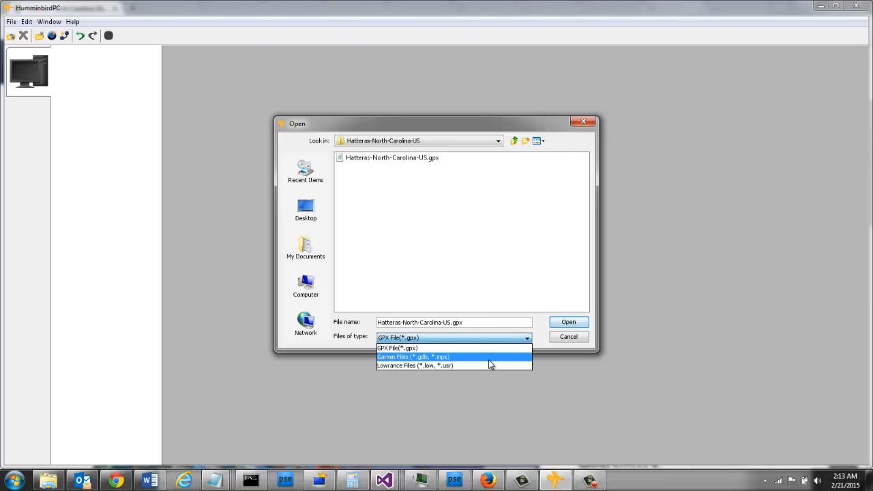
{"action": "left_click", "coordinate": [412, 356]}
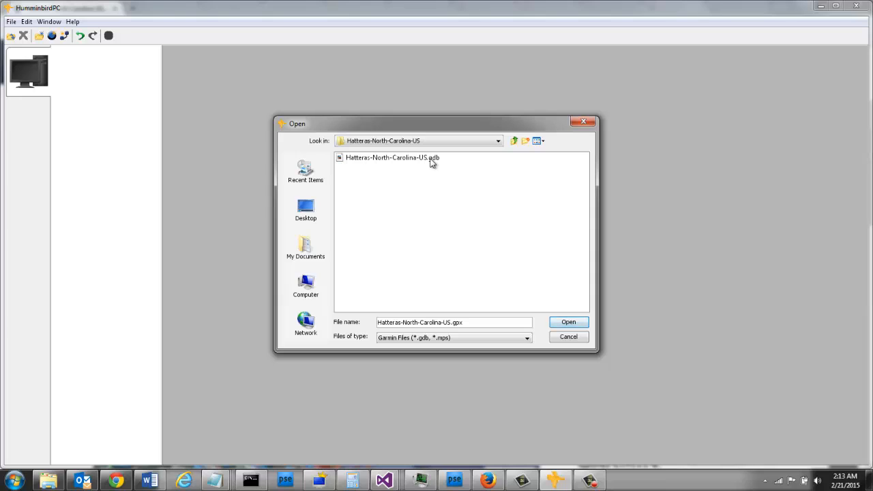
{"action": "left_click", "coordinate": [525, 337]}
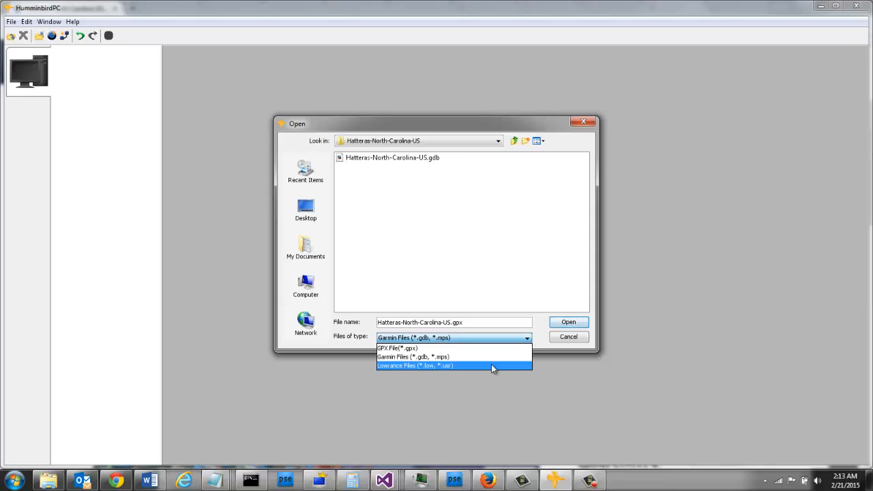
{"action": "left_click", "coordinate": [414, 365]}
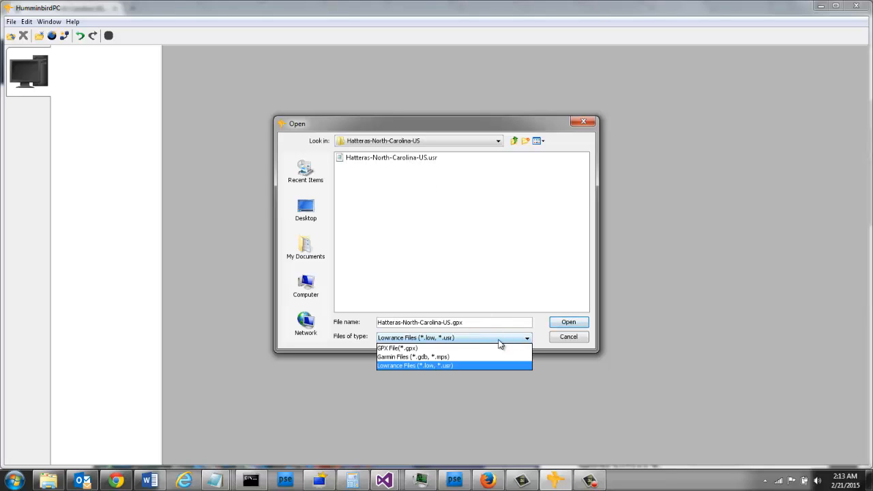
{"action": "left_click", "coordinate": [397, 348]}
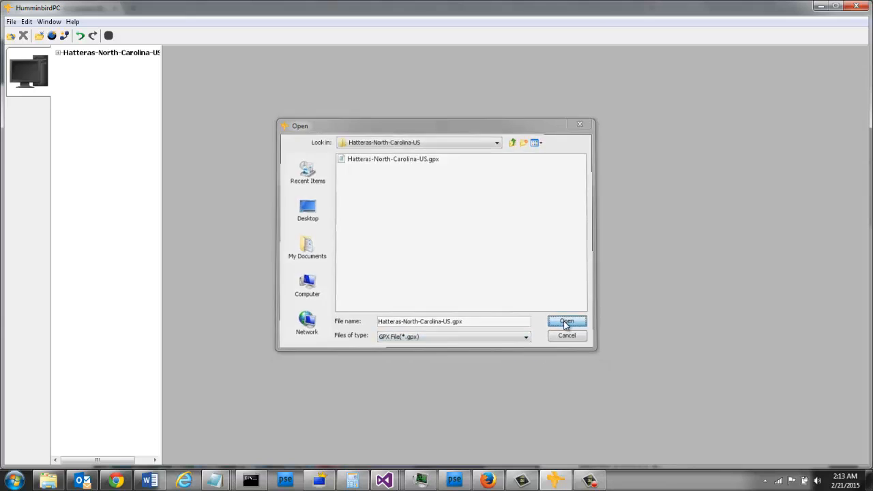
{"action": "left_click", "coordinate": [566, 321]}
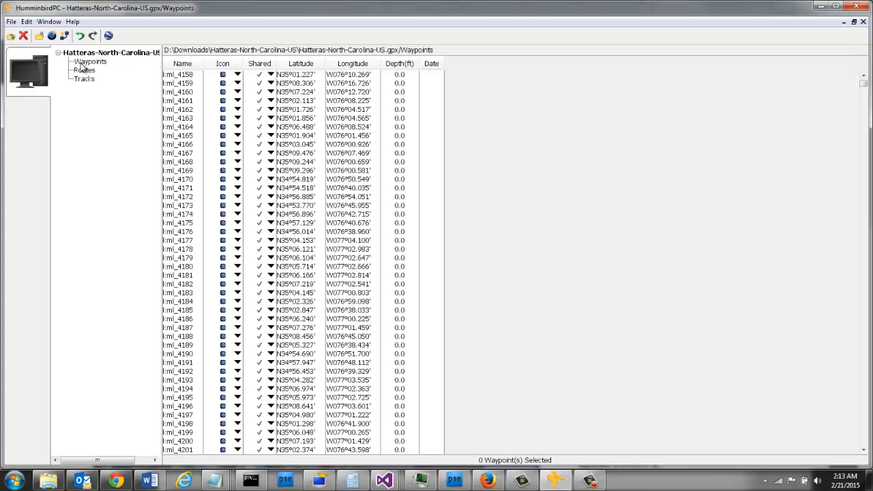
- Select Waypoints under Hatteras-North-Carolina-US in the left tree
{"action": "left_click", "coordinate": [90, 62]}
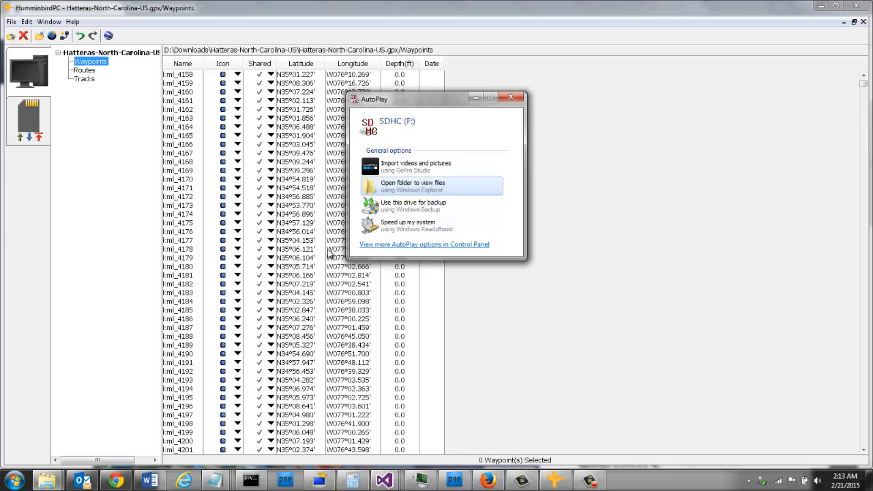
- Open the SDHC (F:) card from AutoPlay to confirm it is empty
{"action": "left_click", "coordinate": [412, 186]}
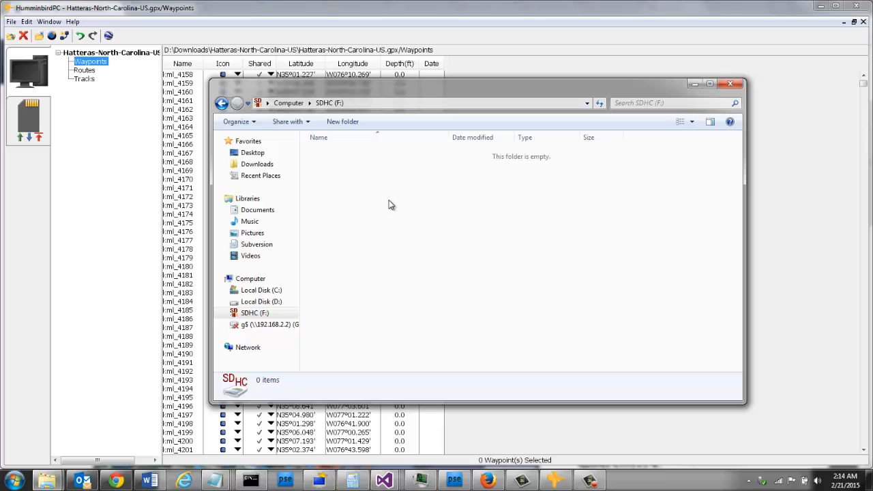
{"action": "mouse_move", "coordinate": [398, 230]}
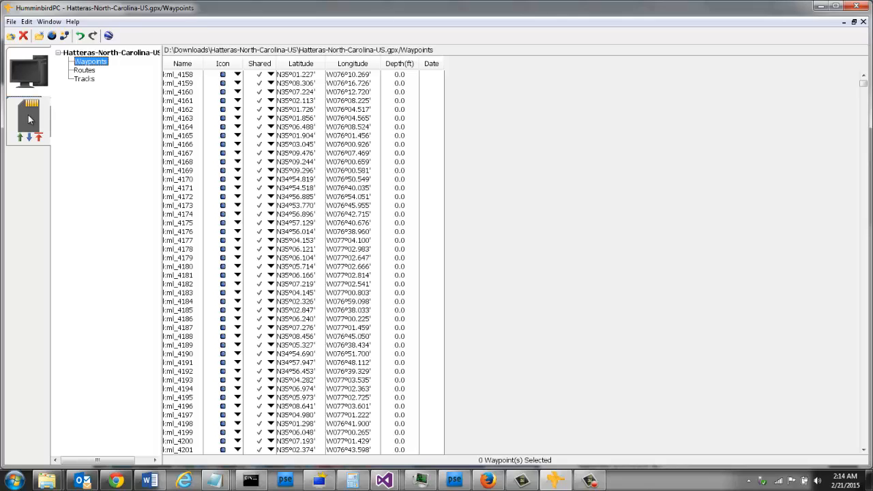
{"action": "mouse_move", "coordinate": [30, 126]}
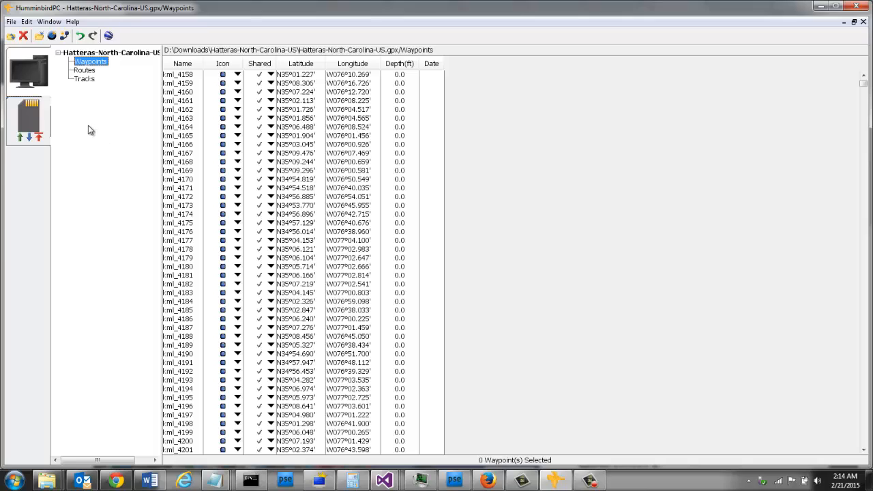
{"action": "mouse_move", "coordinate": [24, 146]}
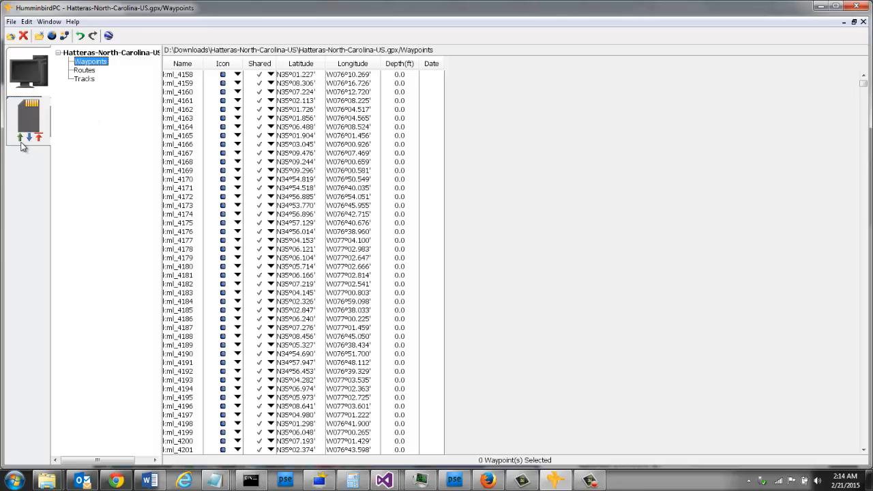
{"action": "mouse_move", "coordinate": [19, 137]}
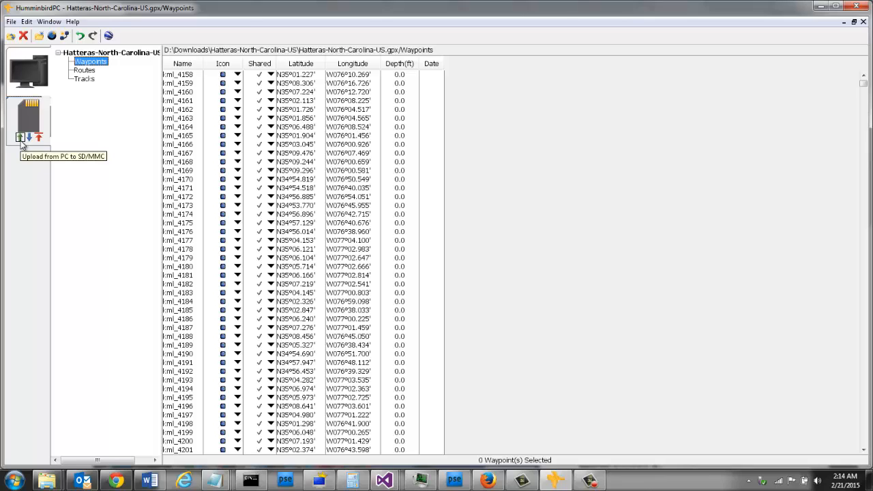
{"action": "mouse_move", "coordinate": [22, 143]}
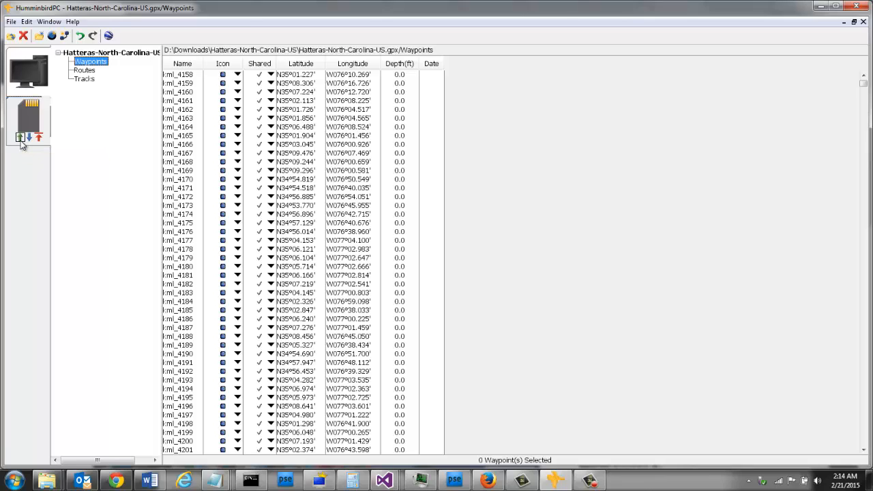
- Upload the Hatteras waypoints to the SD card using Add, and confirm success
{"action": "left_click", "coordinate": [28, 137]}
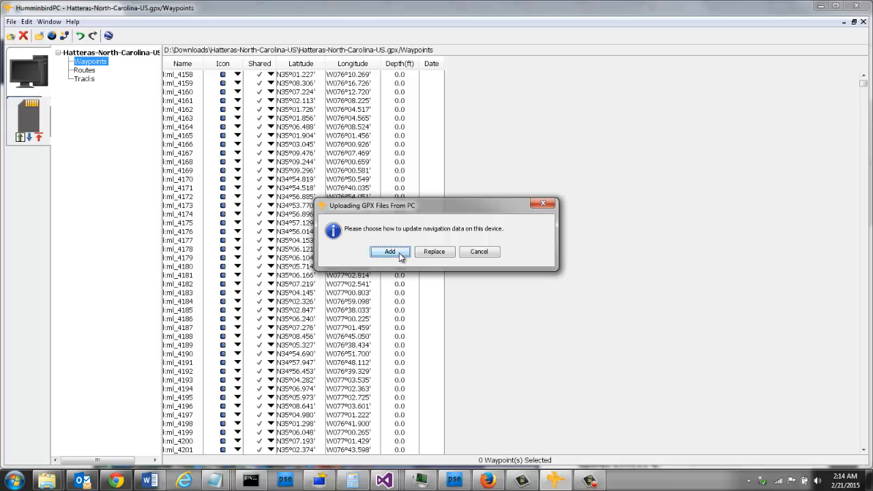
{"action": "left_click", "coordinate": [390, 252]}
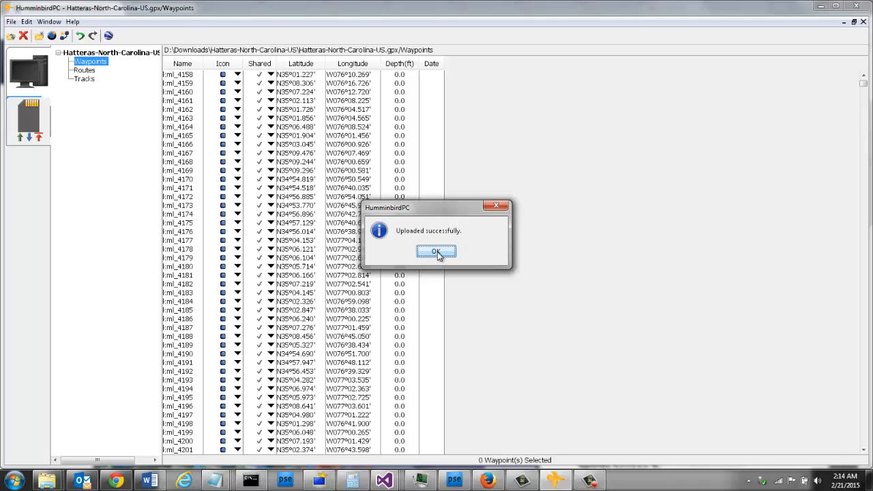
{"action": "left_click", "coordinate": [436, 252]}
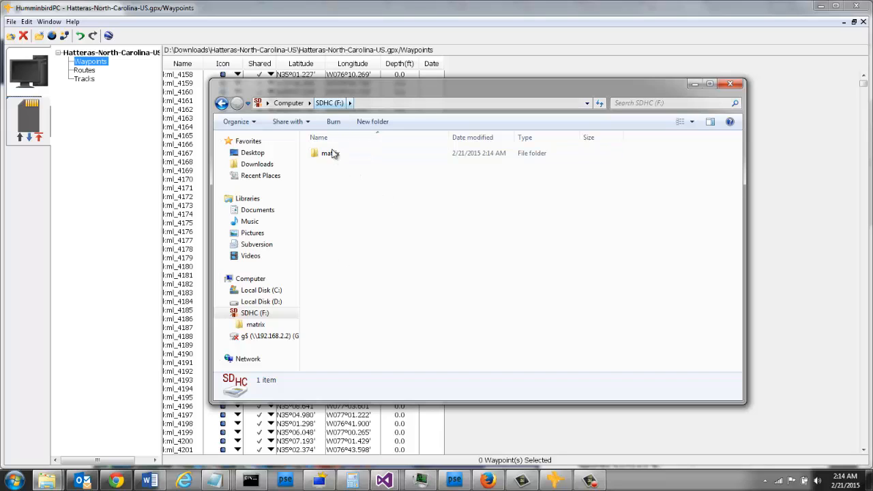
- Open the matrix folder on SDHC (F:) to reveal DATA.HWR
{"action": "left_click", "coordinate": [330, 153]}
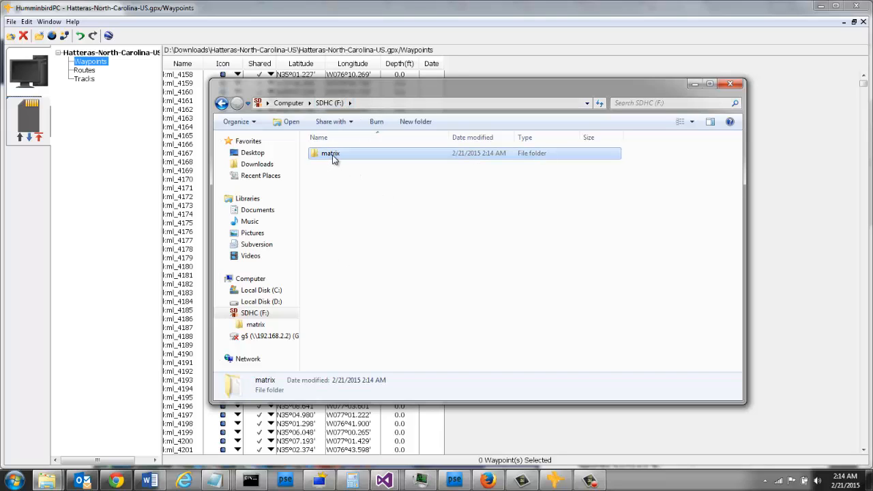
{"action": "double_click", "coordinate": [331, 152]}
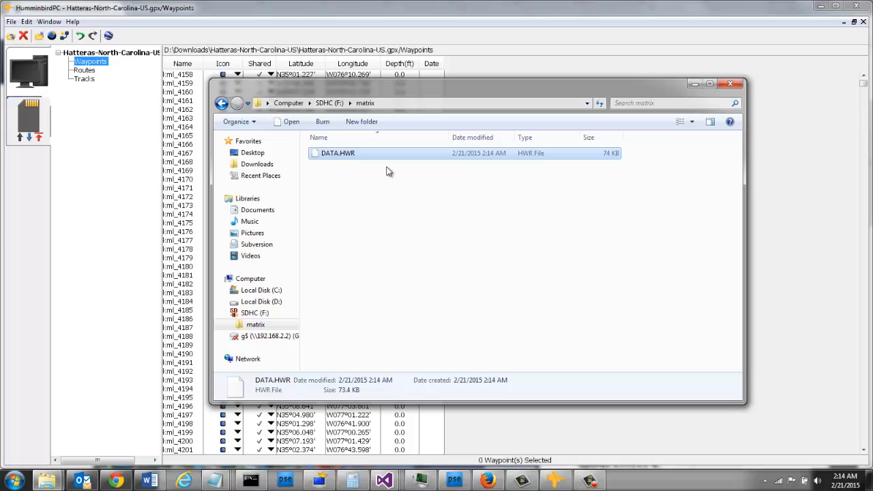
{"action": "mouse_move", "coordinate": [341, 182]}
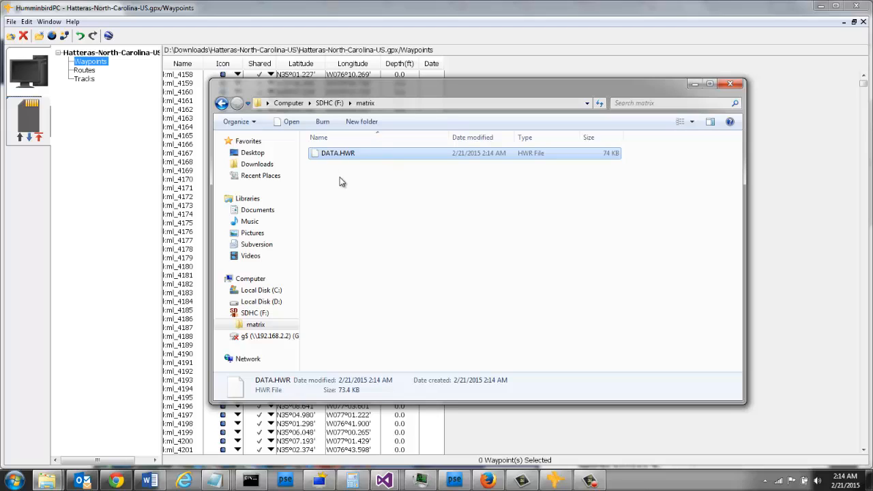